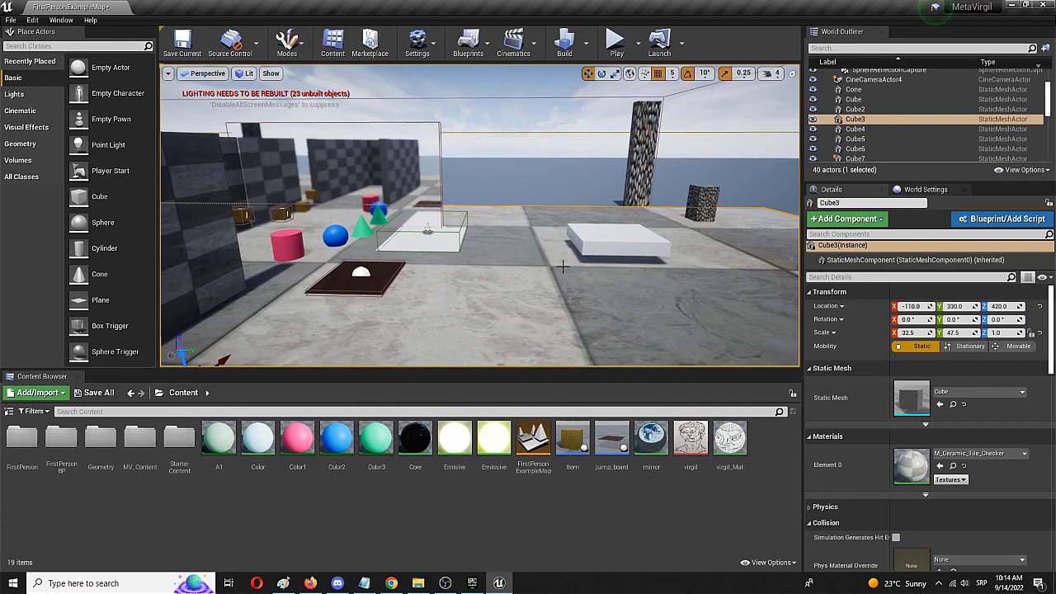
{"action": "mouse_move", "coordinate": [581, 273]}
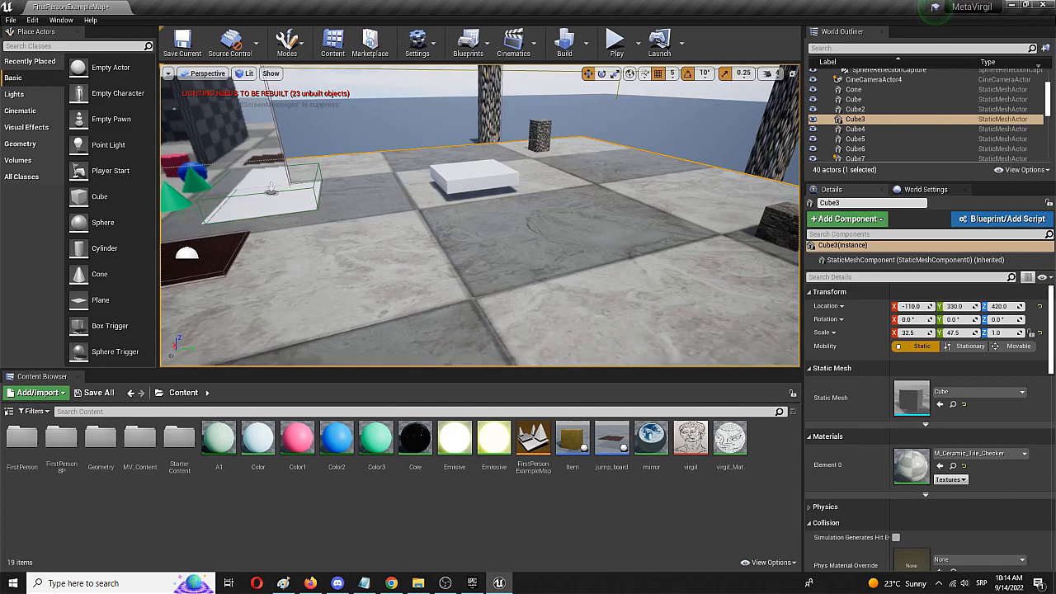
{"action": "mouse_move", "coordinate": [689, 437]}
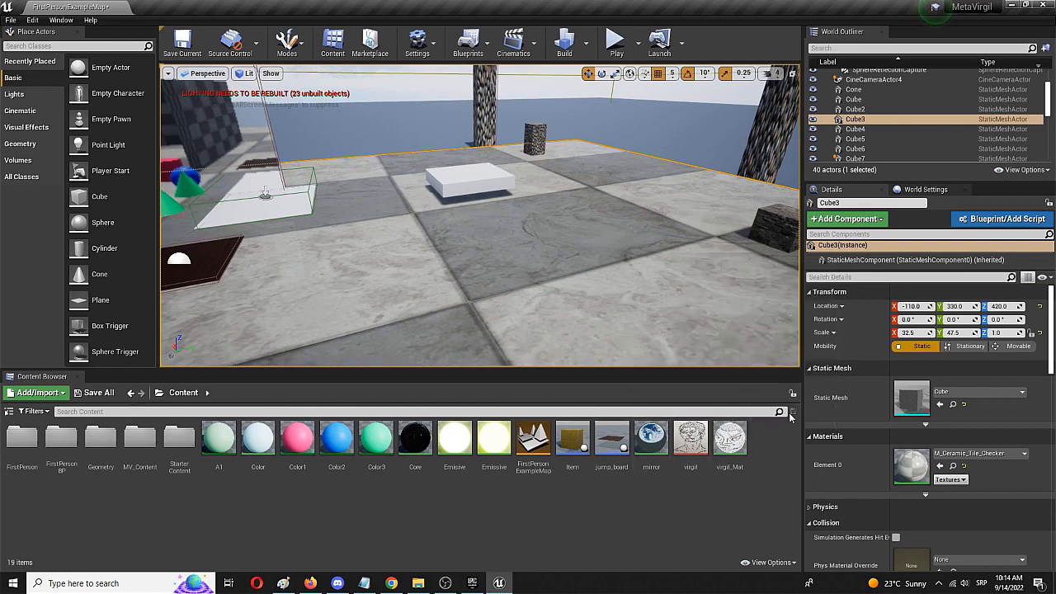
{"action": "mouse_move", "coordinate": [690, 438]}
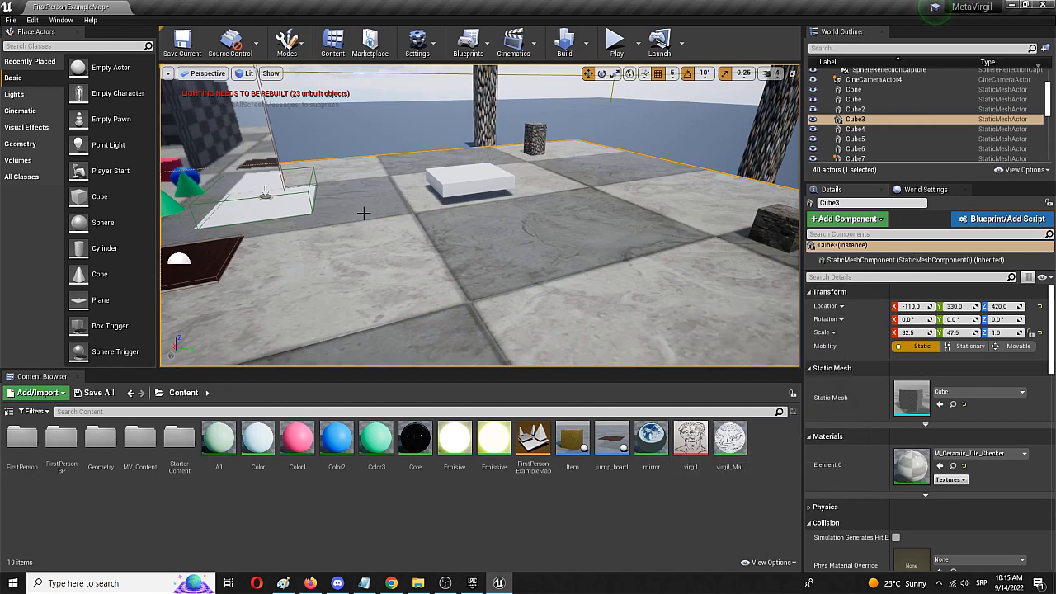
{"action": "mouse_move", "coordinate": [350, 135]}
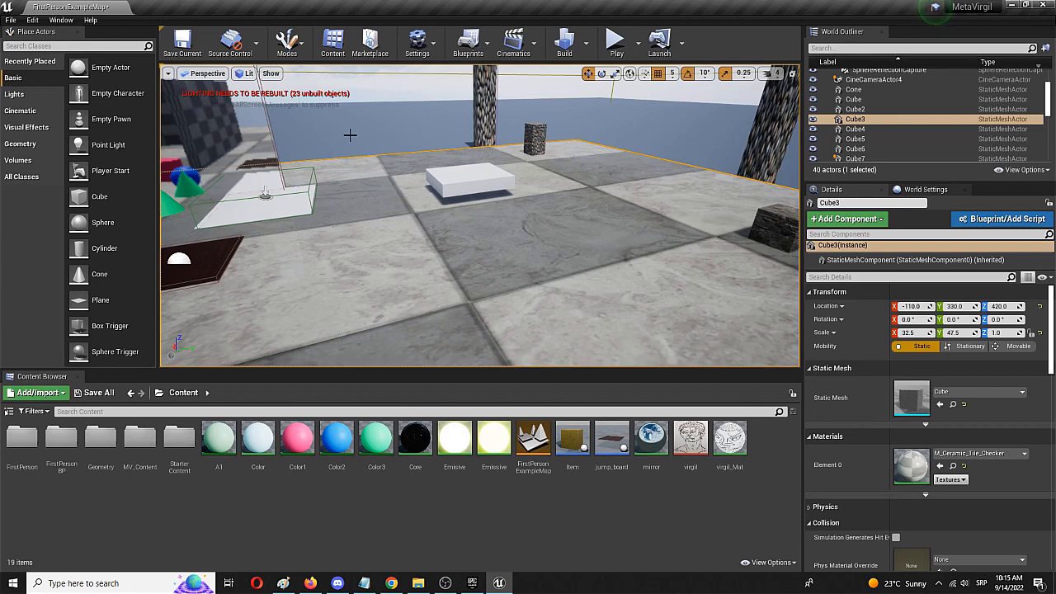
{"action": "mouse_move", "coordinate": [381, 190]}
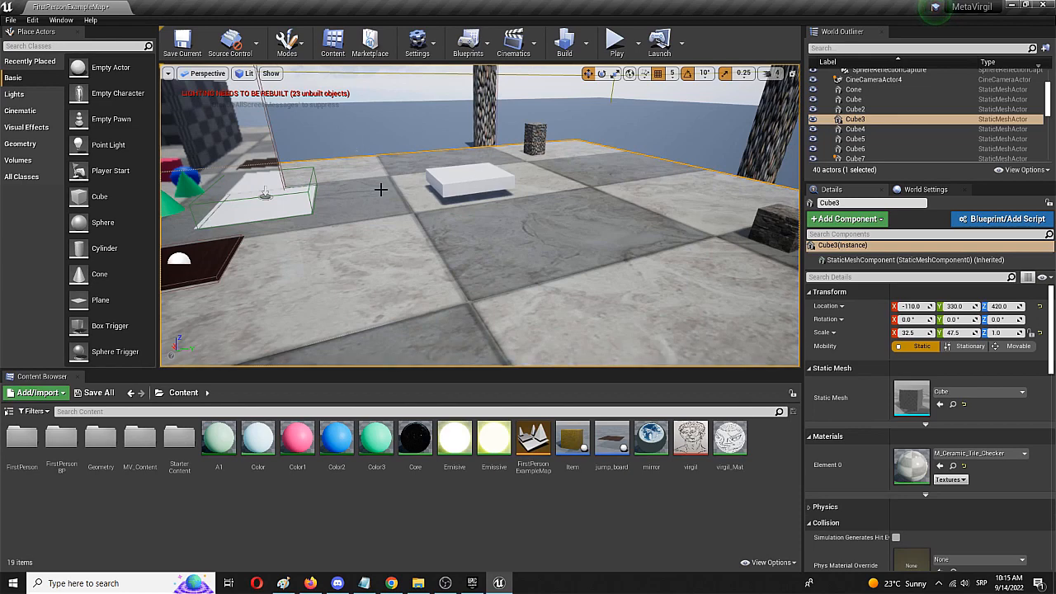
{"action": "mouse_move", "coordinate": [569, 213]}
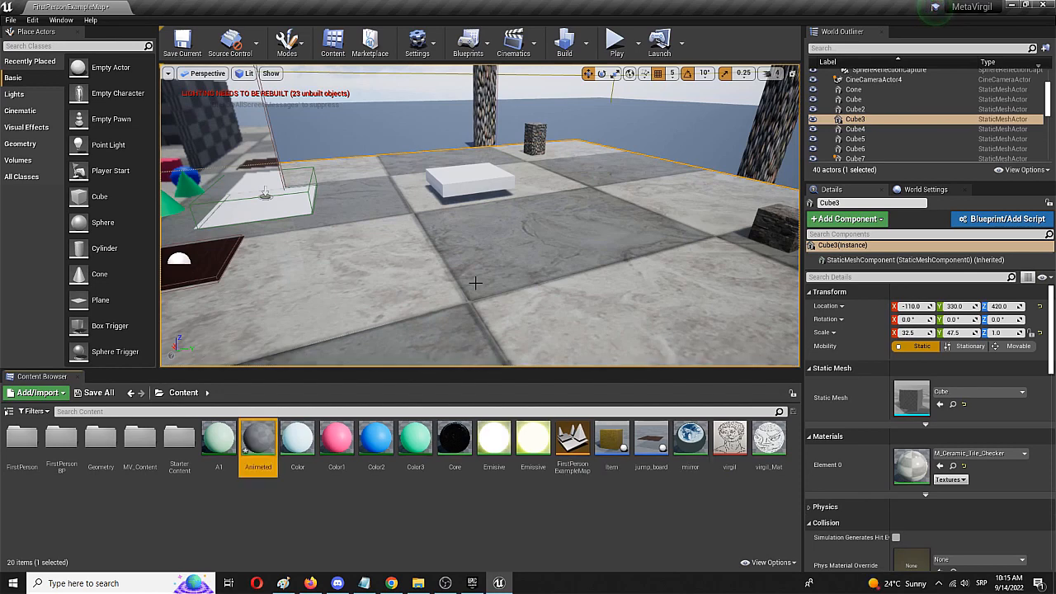
{"action": "mouse_move", "coordinate": [336, 437]}
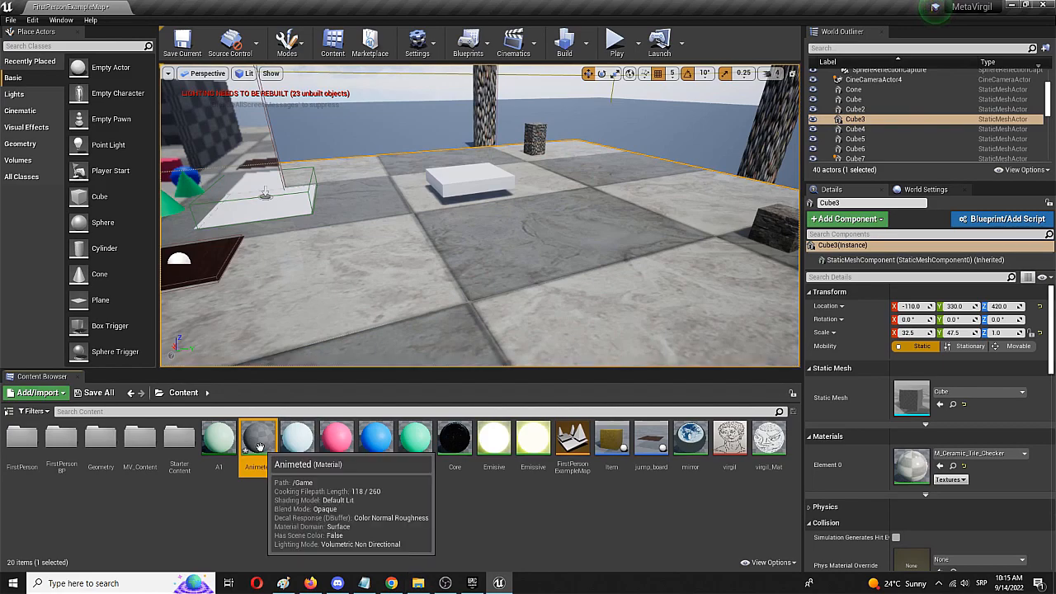
Open the Animeted material from the Content folder in the Material Editor.
{"action": "double_click", "coordinate": [257, 435]}
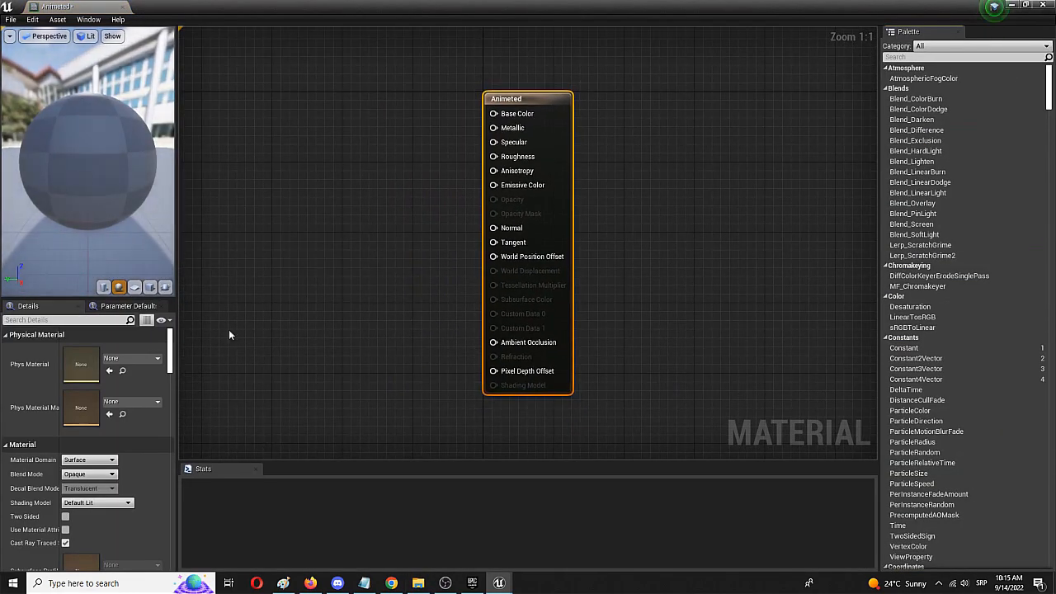
{"action": "mouse_move", "coordinate": [219, 250]}
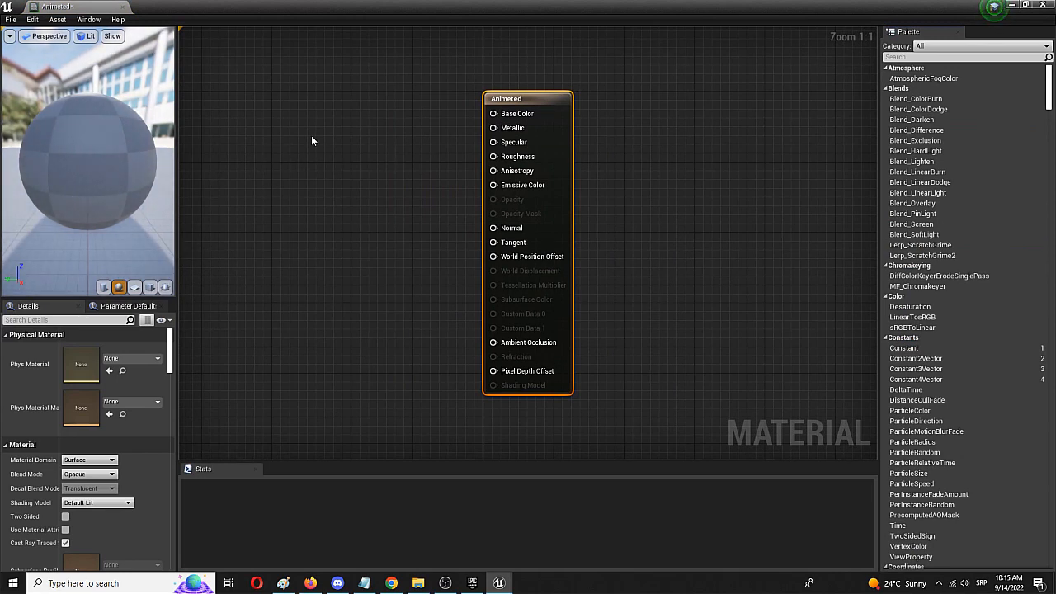
{"action": "mouse_move", "coordinate": [329, 118]}
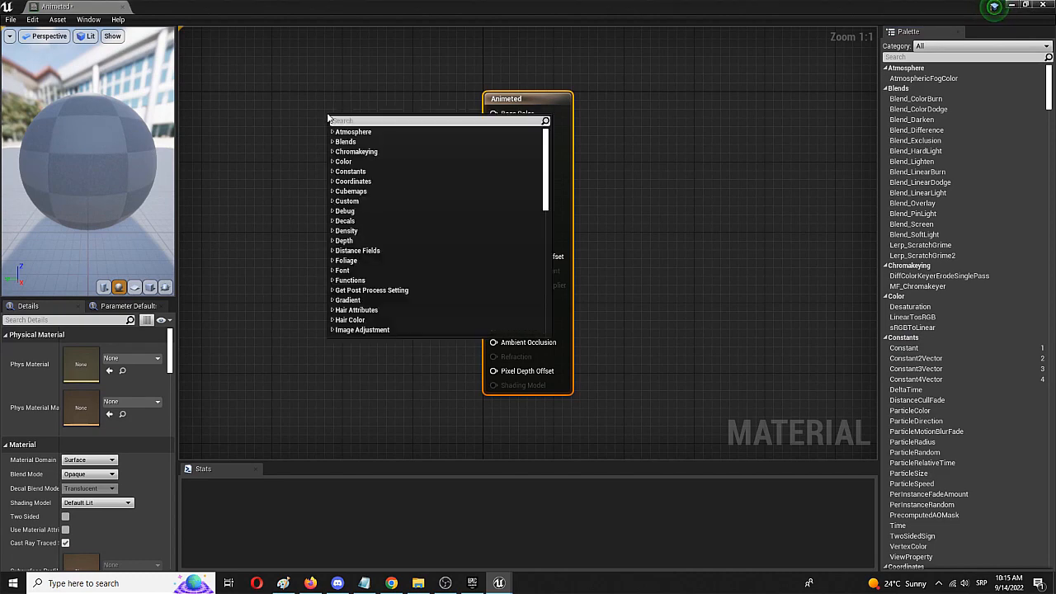
Add a TextureSample node and wire its RGB output into Base Color.
{"action": "type", "text": "Texture"}
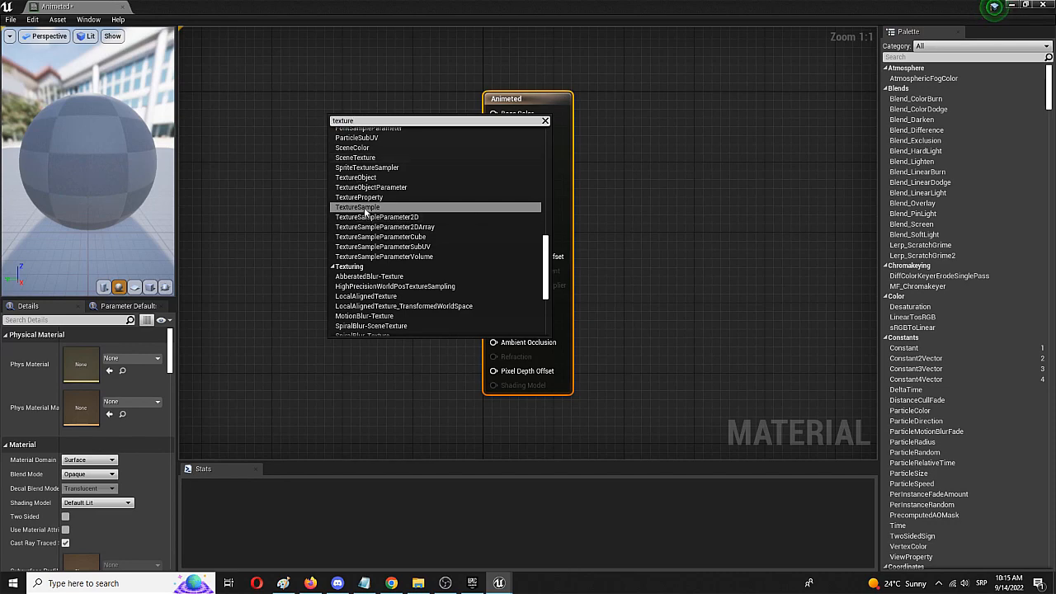
{"action": "left_click", "coordinate": [358, 207]}
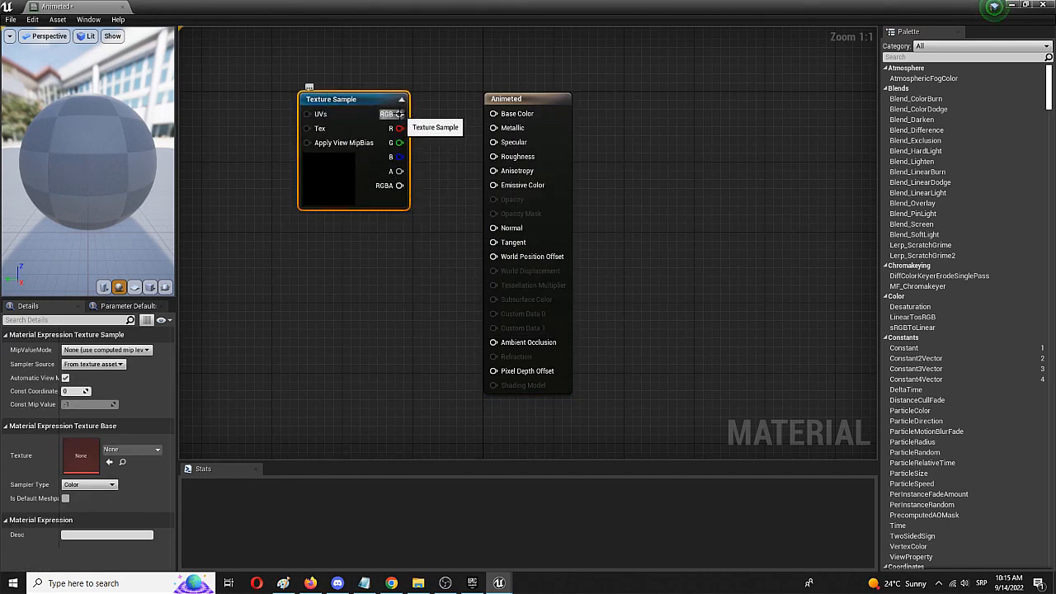
{"action": "left_click_drag", "start_coordinate": [400, 114], "coordinate": [493, 113]}
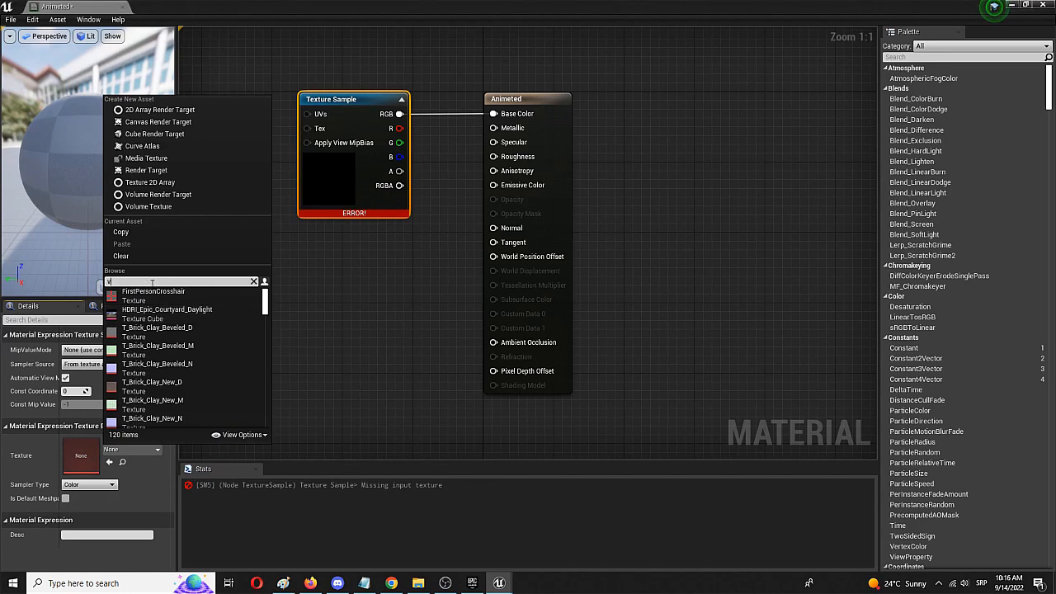
Assign the virgil texture to the Texture Sample node.
{"action": "type", "text": "vid"}
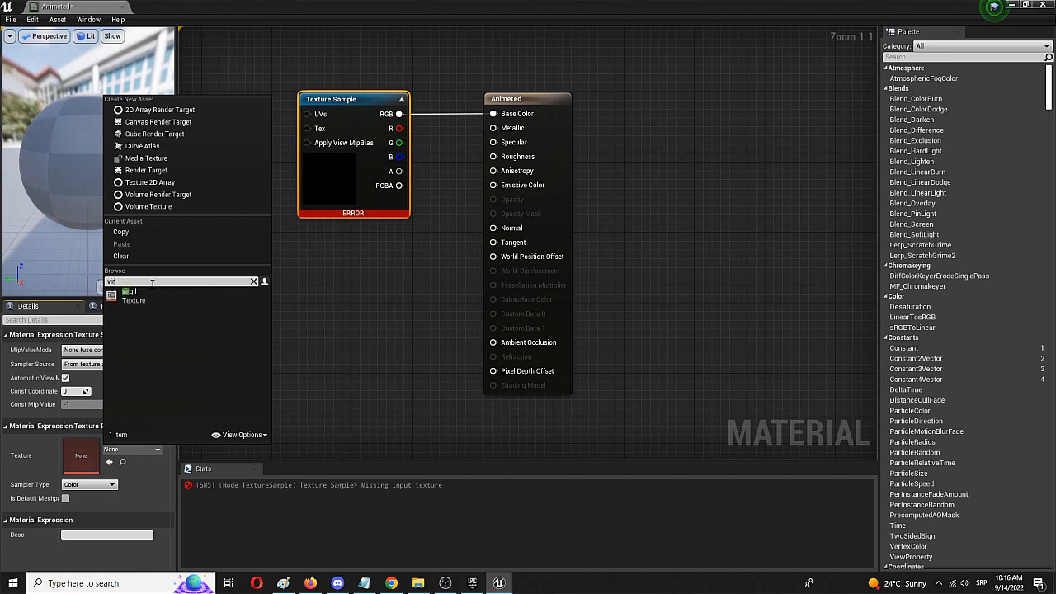
{"action": "left_click", "coordinate": [313, 263]}
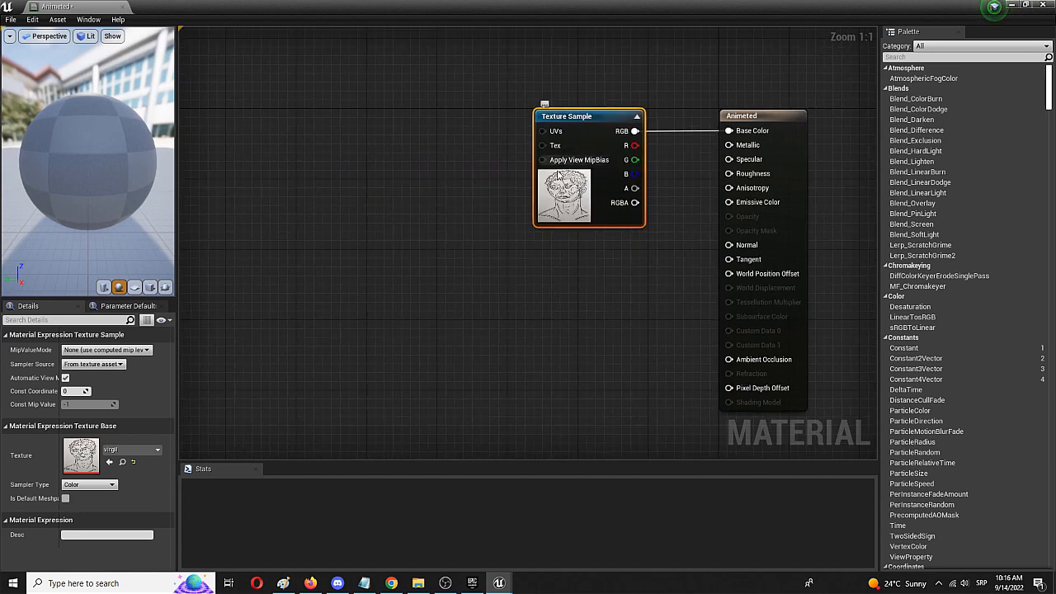
{"action": "mouse_move", "coordinate": [566, 202]}
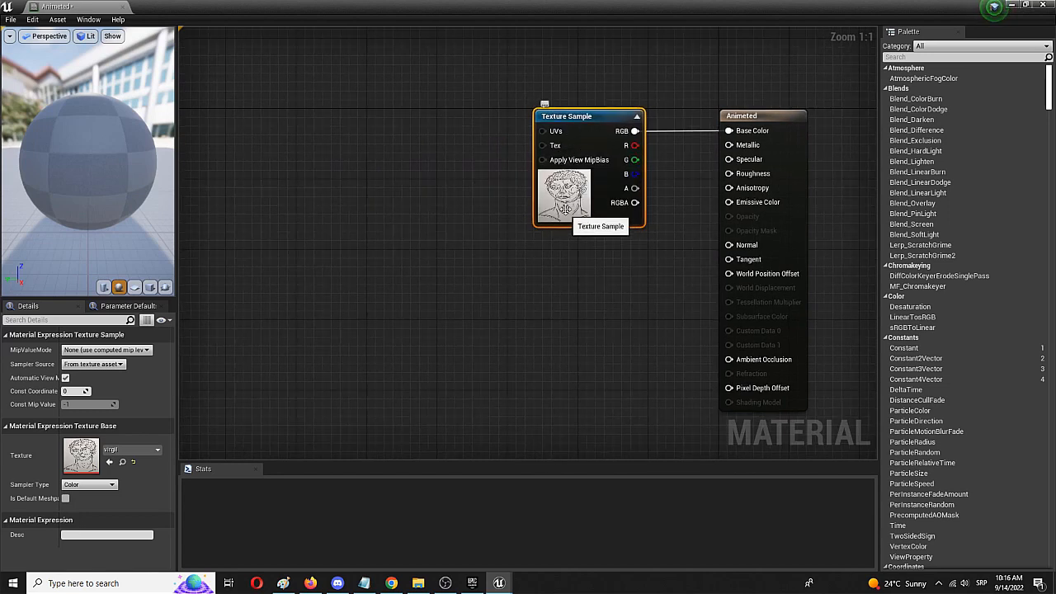
{"action": "mouse_move", "coordinate": [462, 174]}
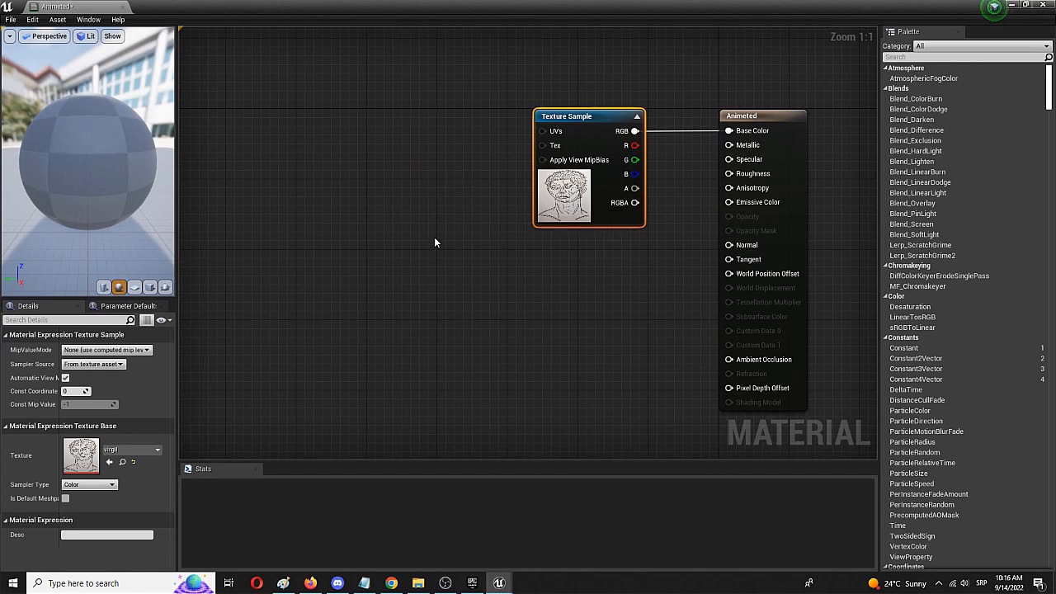
{"action": "mouse_move", "coordinate": [369, 177]}
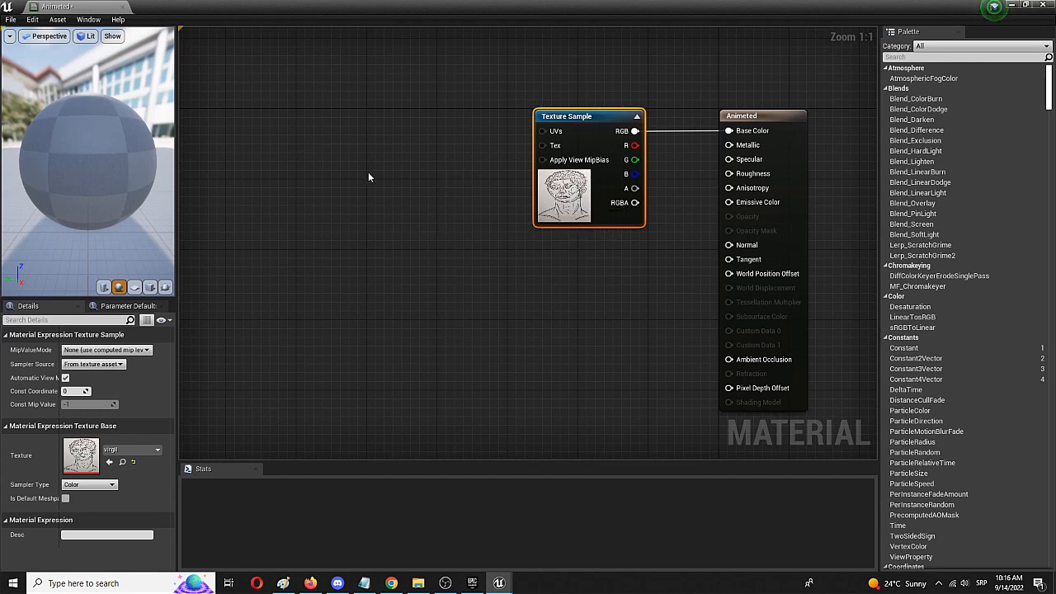
{"action": "mouse_move", "coordinate": [365, 180]}
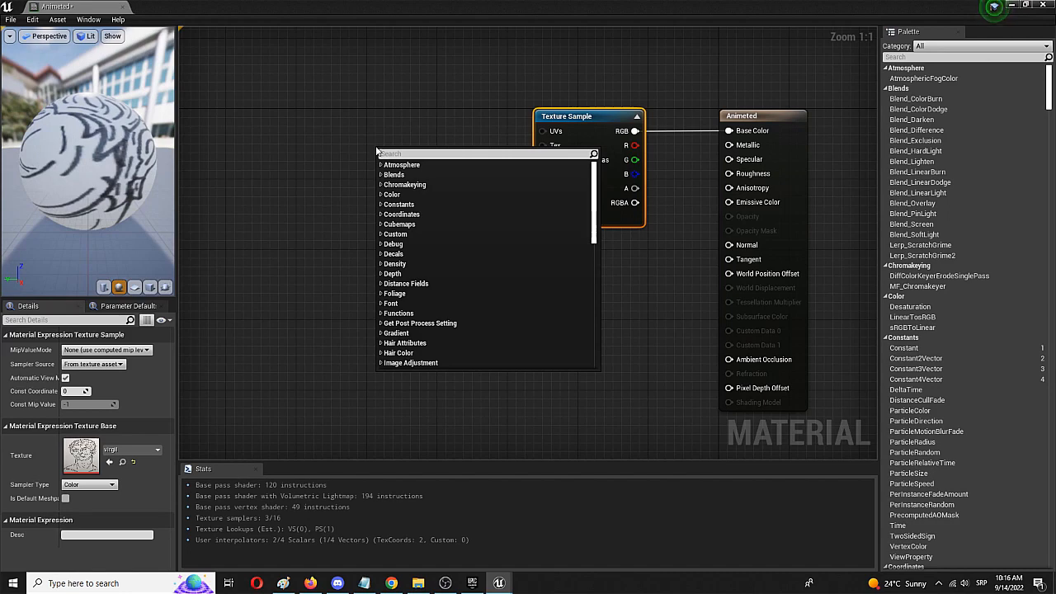
Add a Panner node and position it level with the Texture Sample.
{"action": "type", "text": "panner"}
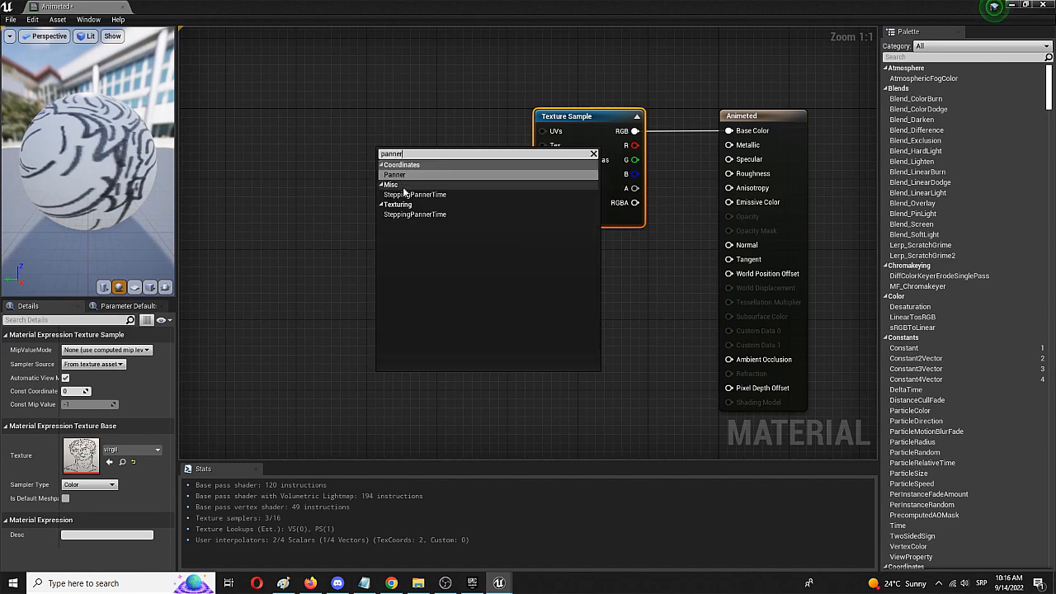
{"action": "mouse_move", "coordinate": [395, 175]}
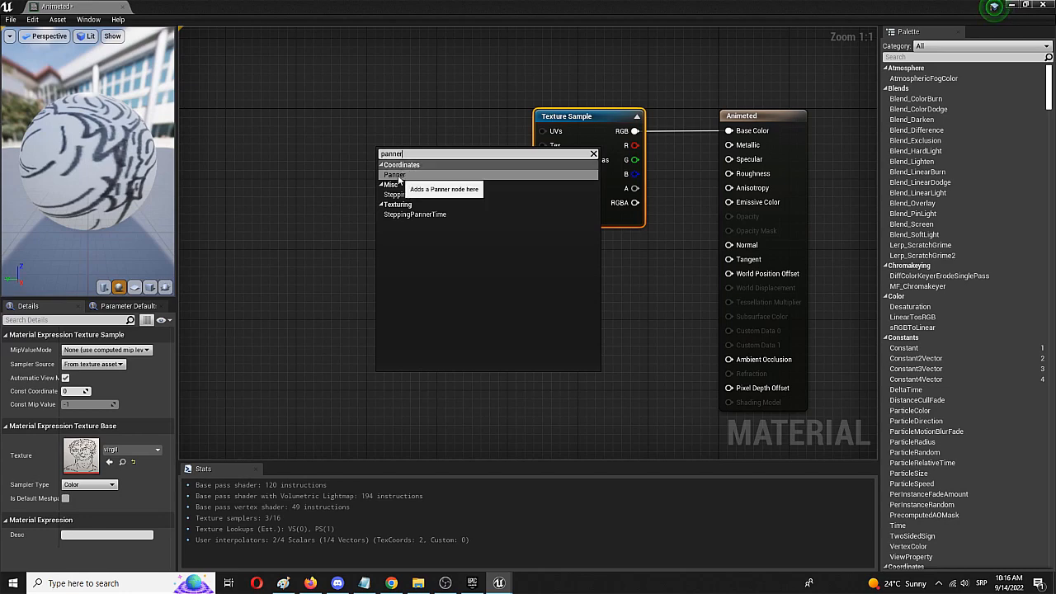
{"action": "left_click", "coordinate": [394, 175]}
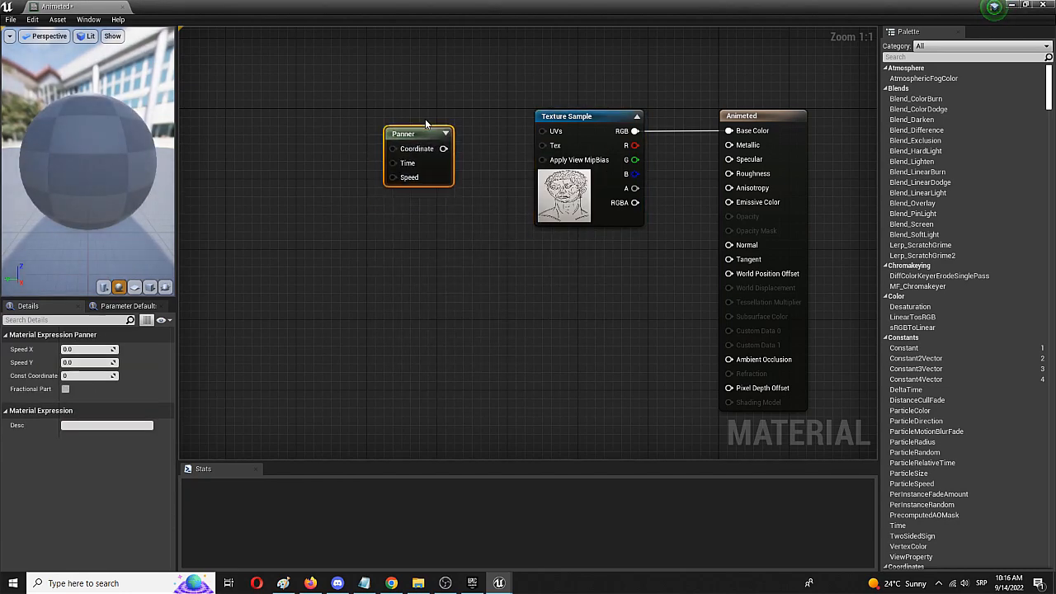
{"action": "left_click_drag", "start_coordinate": [404, 133], "coordinate": [411, 116]}
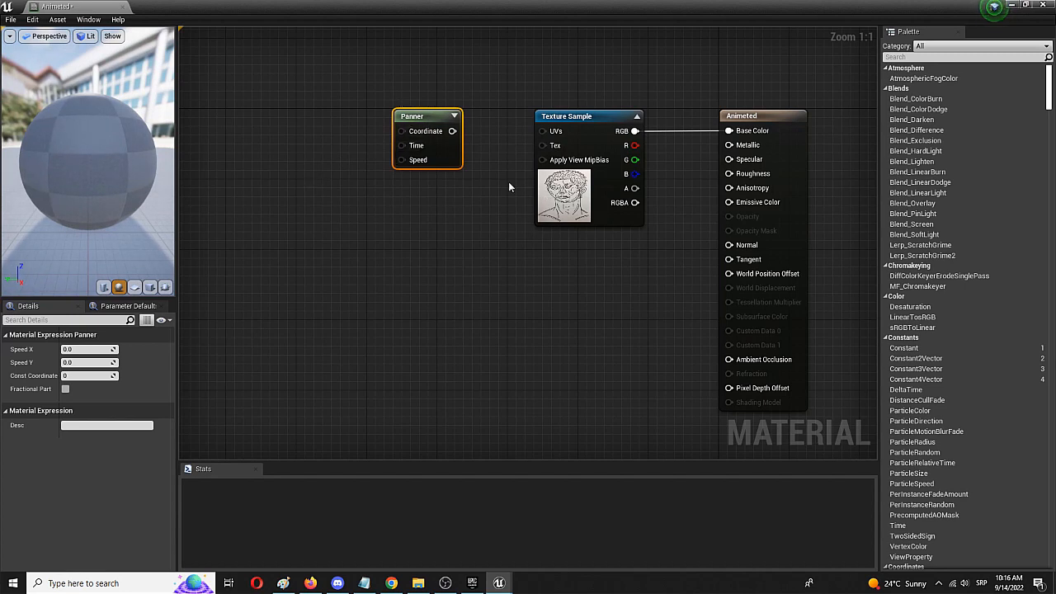
{"action": "mouse_move", "coordinate": [453, 131]}
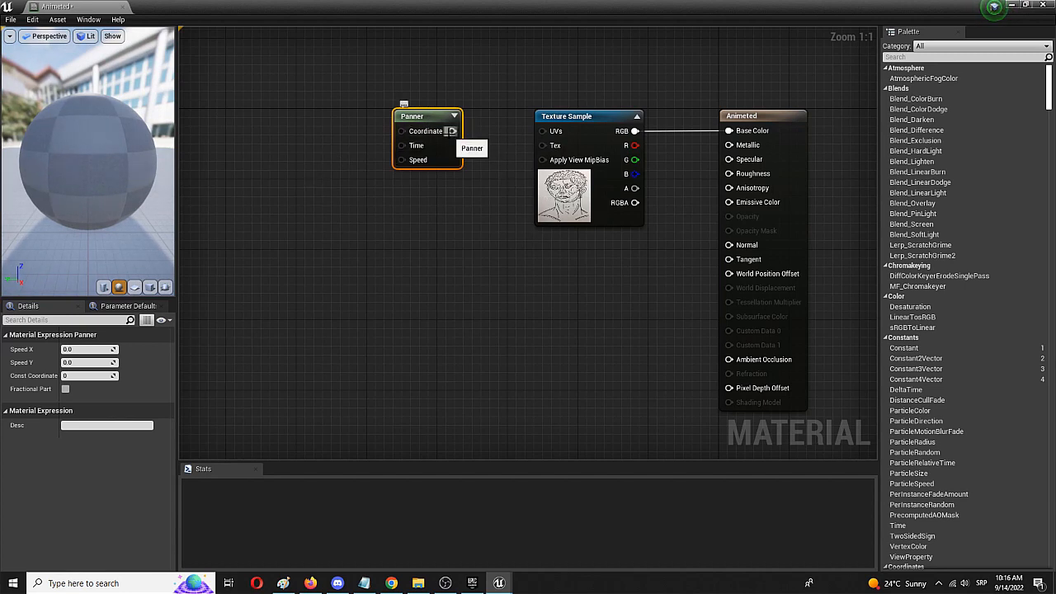
Connect the Panner output to the Texture Sample's UVs input.
{"action": "left_click_drag", "start_coordinate": [452, 131], "coordinate": [549, 132]}
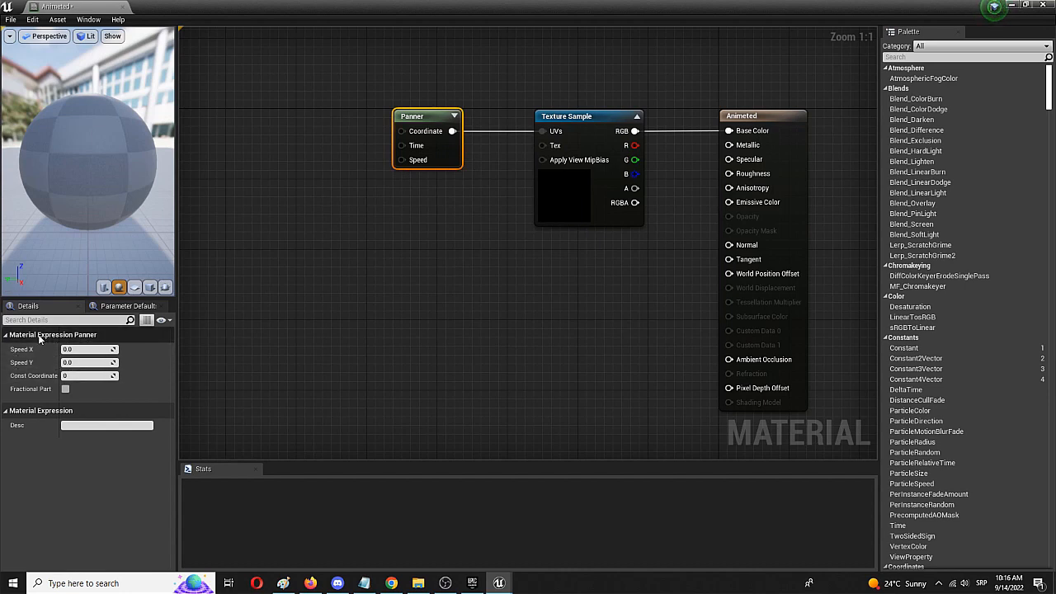
{"action": "mouse_move", "coordinate": [10, 357]}
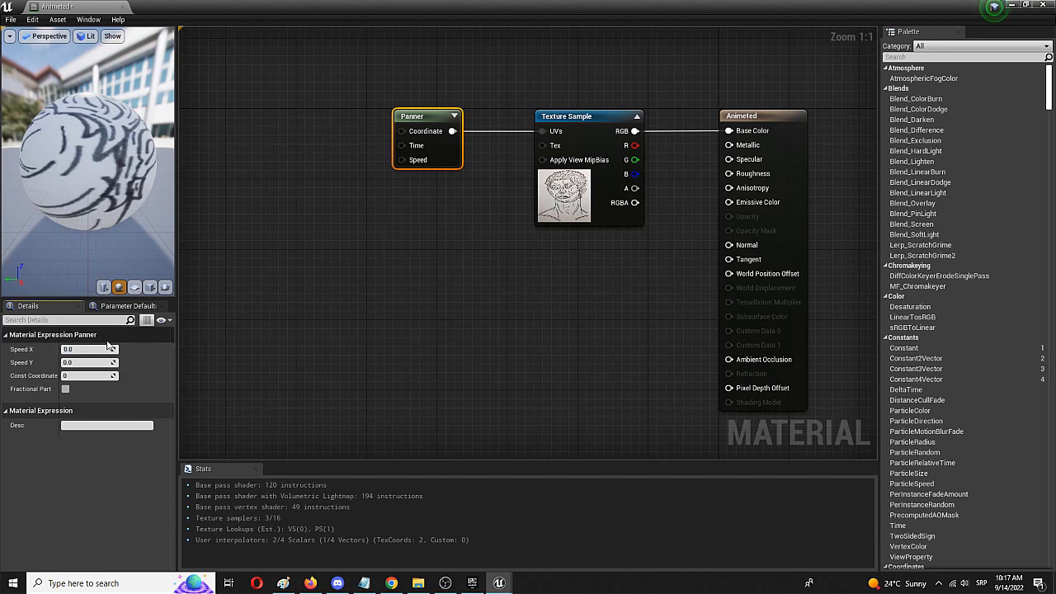
Set the Panner's Speed X to 0.1.
{"action": "type", "text": "0.1"}
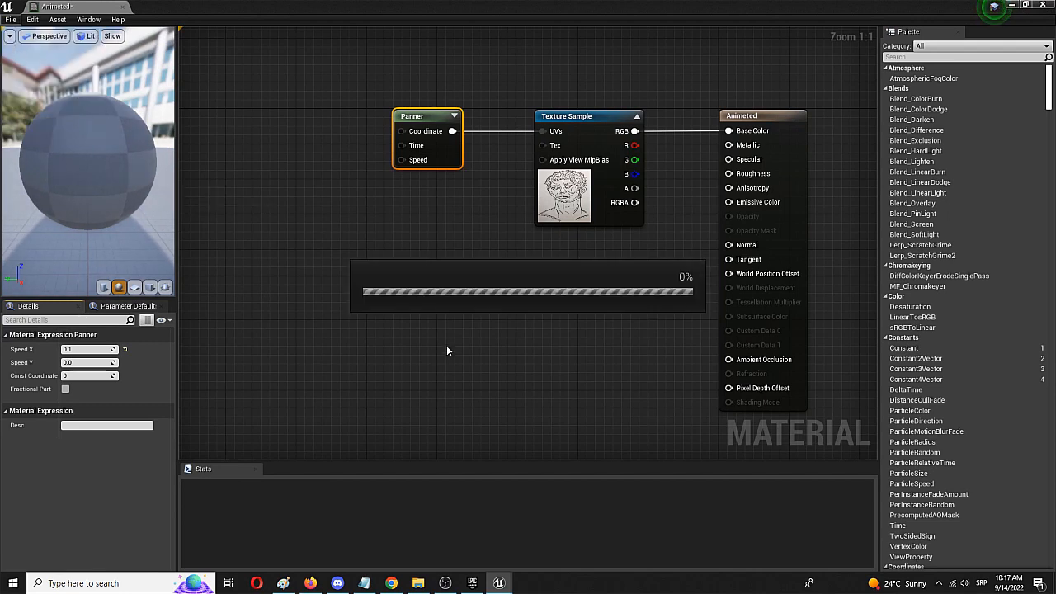
{"action": "mouse_move", "coordinate": [355, 324]}
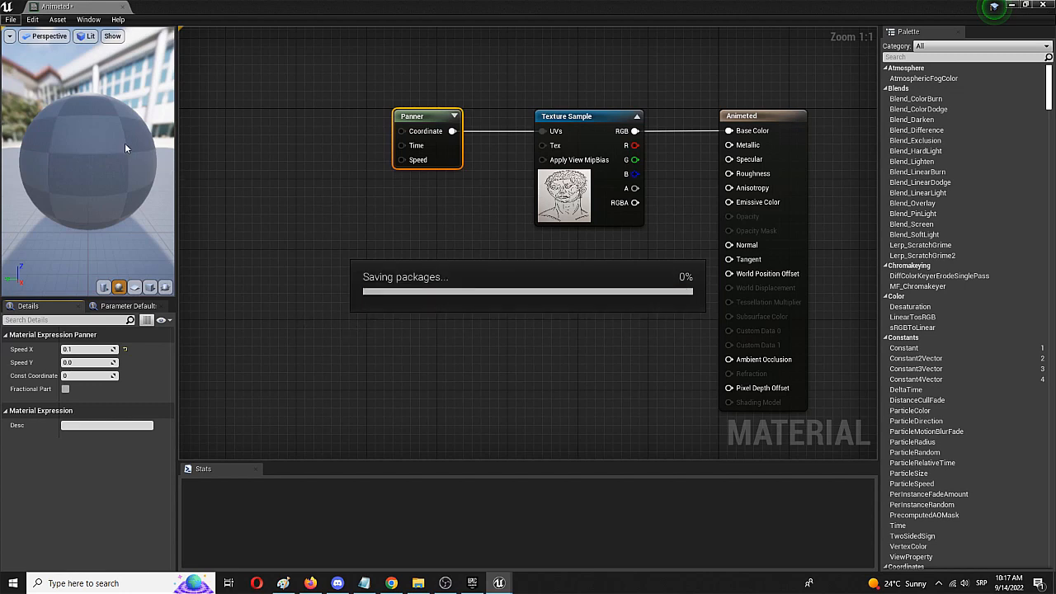
{"action": "mouse_move", "coordinate": [44, 104]}
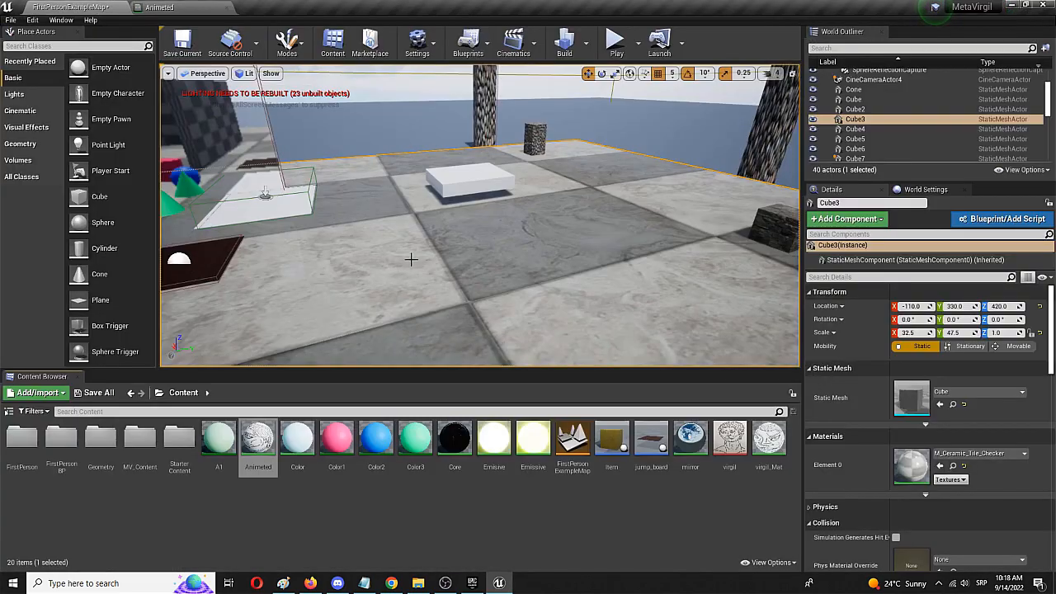
{"action": "mouse_move", "coordinate": [257, 438]}
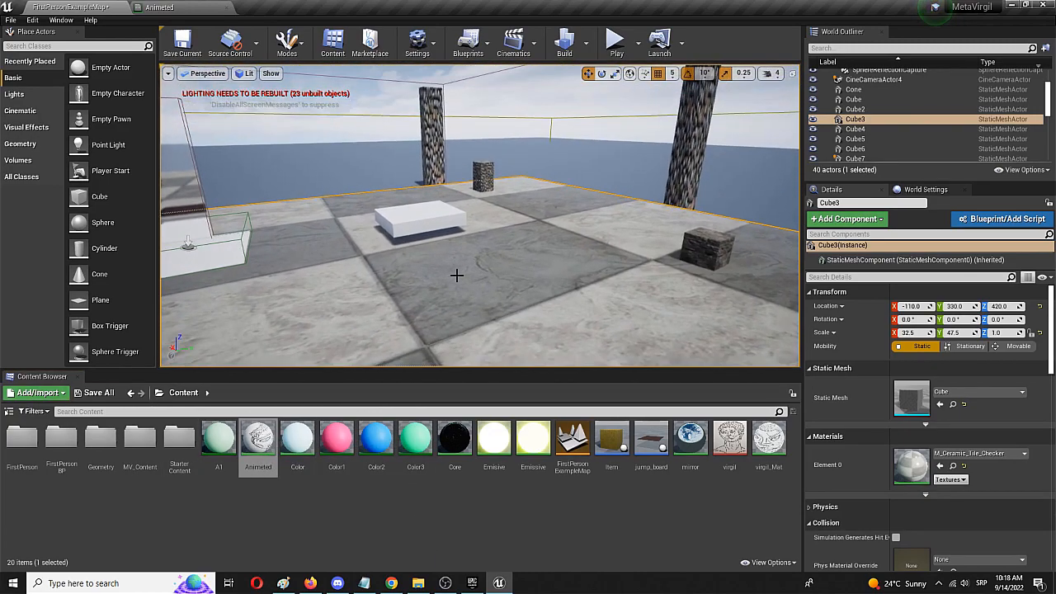
{"action": "mouse_move", "coordinate": [100, 196]}
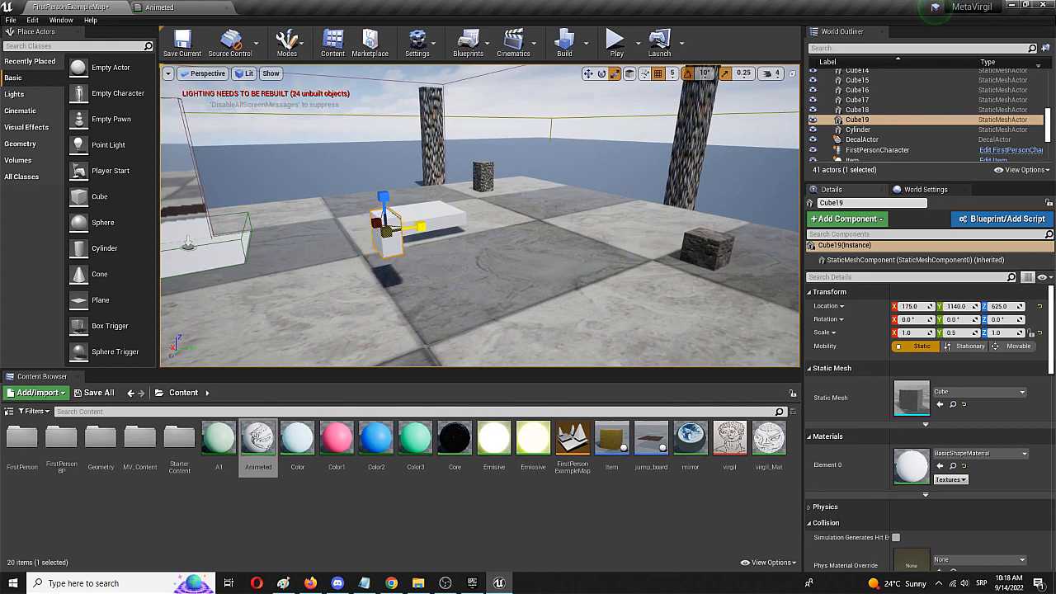
Adjust the newly placed cube's shape with the transform gizmo.
{"action": "left_click_drag", "start_coordinate": [429, 227], "coordinate": [421, 224]}
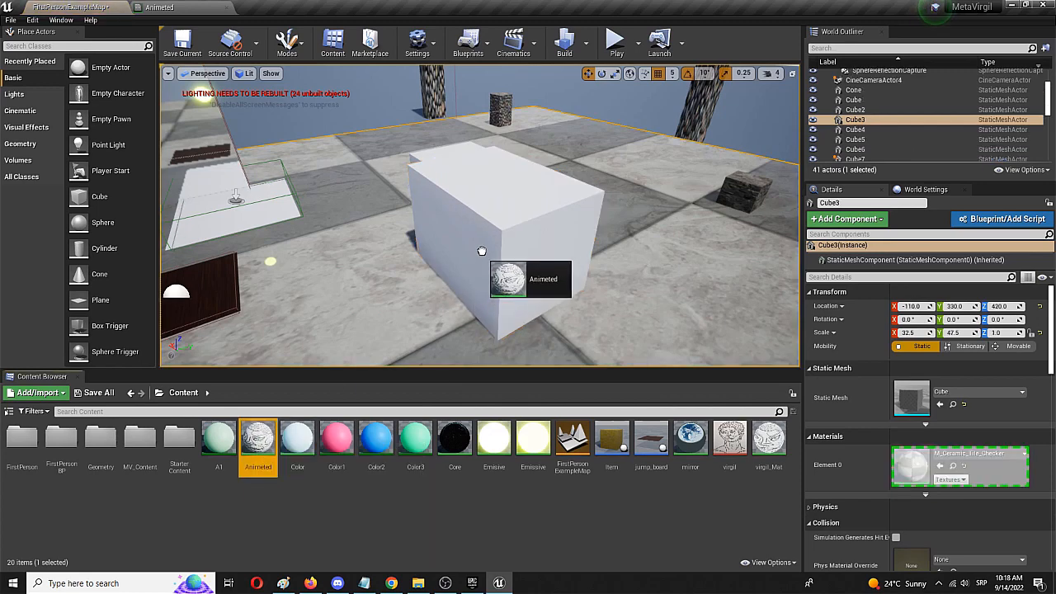
Drop the Animeted material from the Content Browser onto the cube.
{"action": "left_click_drag", "start_coordinate": [257, 437], "coordinate": [481, 248]}
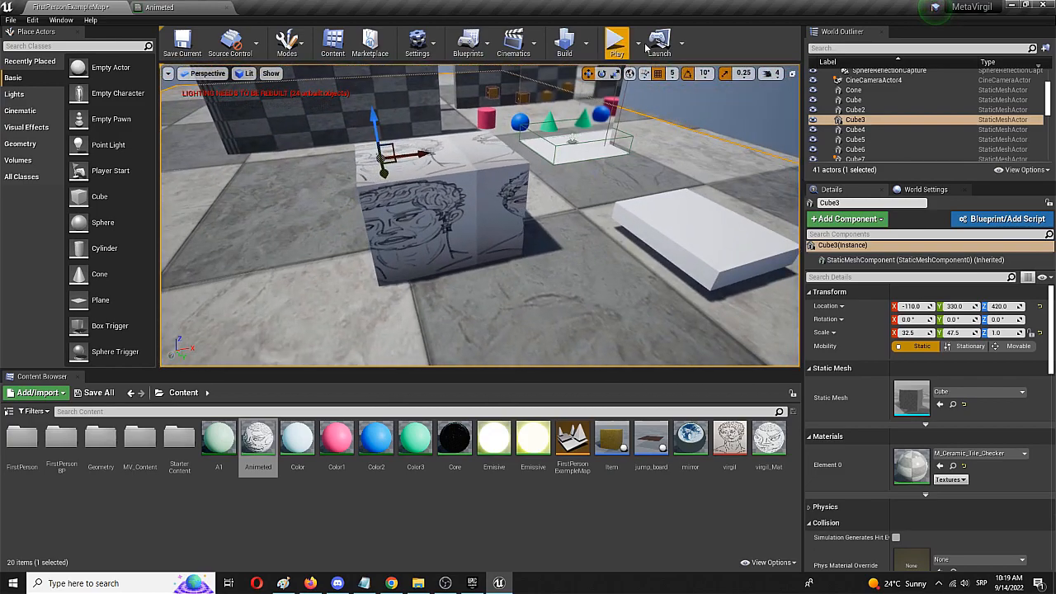
Play, pause and resume the level to watch the texture scroll, then reopen Animeted.
{"action": "left_click", "coordinate": [617, 42]}
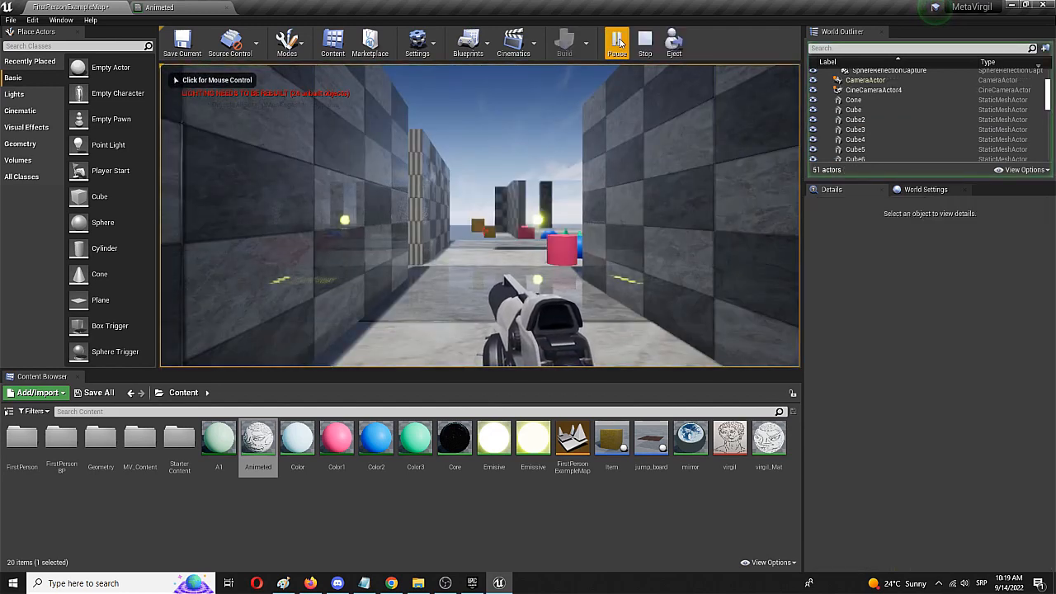
{"action": "left_click", "coordinate": [617, 42]}
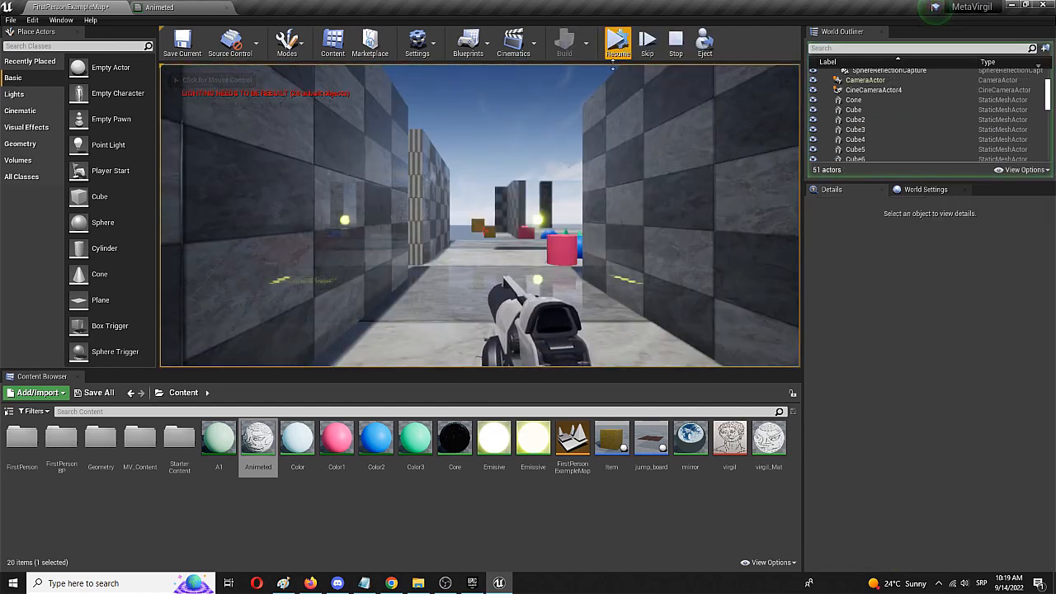
{"action": "left_click", "coordinate": [618, 40]}
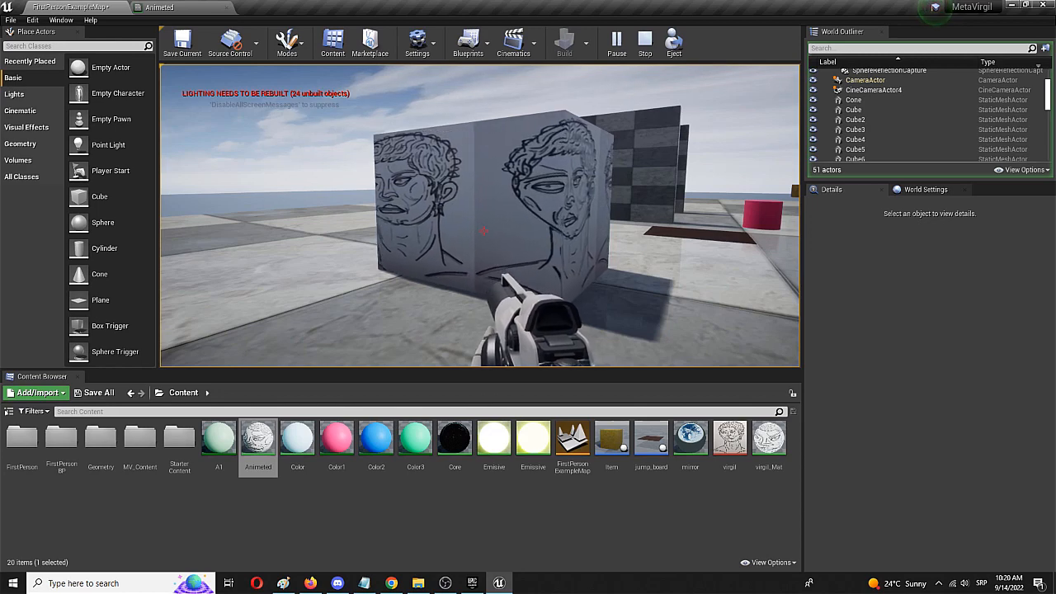
{"action": "double_click", "coordinate": [258, 438]}
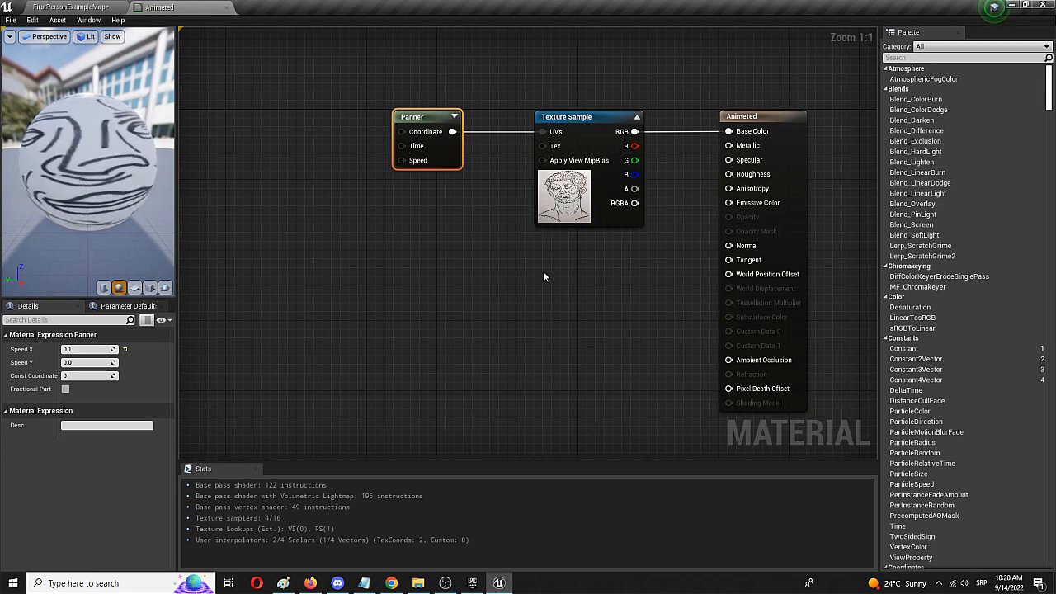
{"action": "mouse_move", "coordinate": [507, 232]}
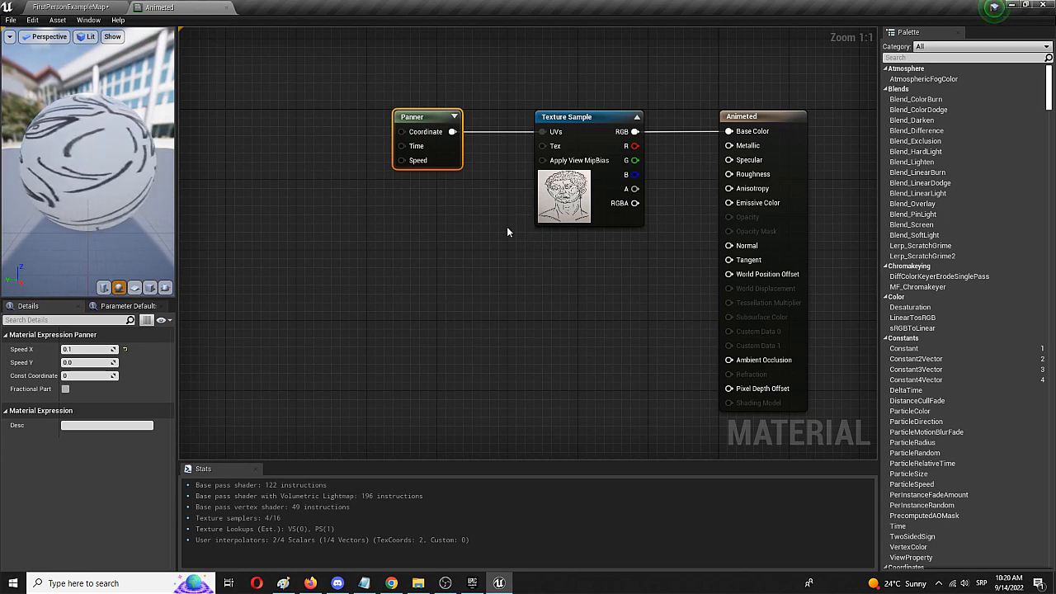